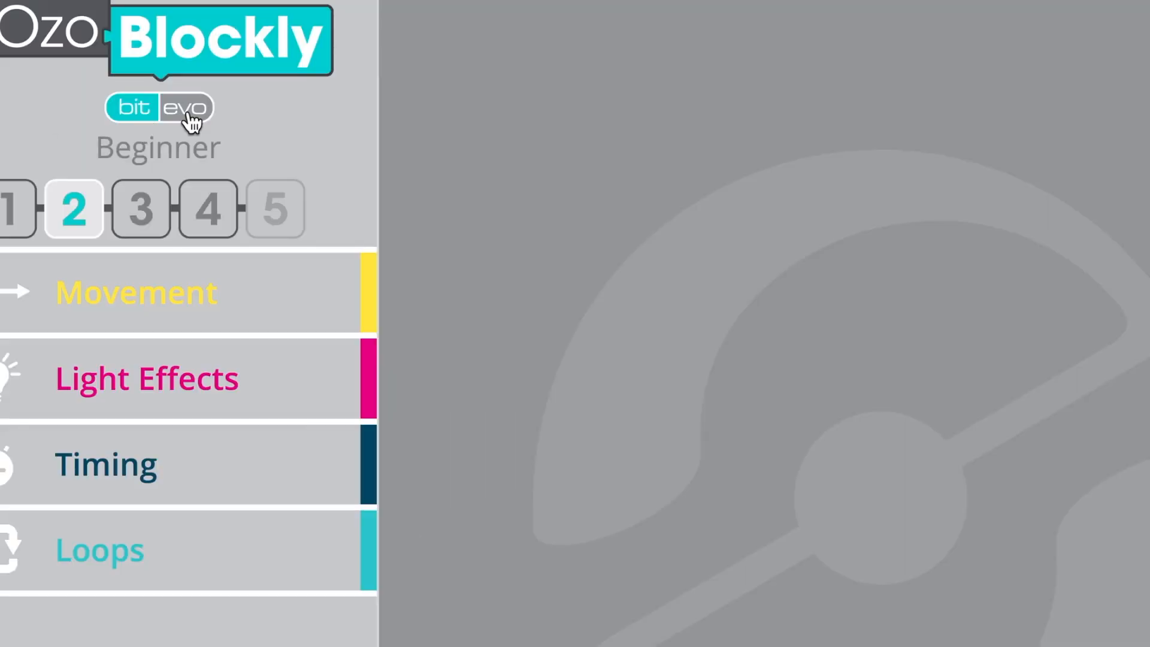
Choose Evo as the robot being programmed
{"action": "left_click", "coordinate": [186, 108]}
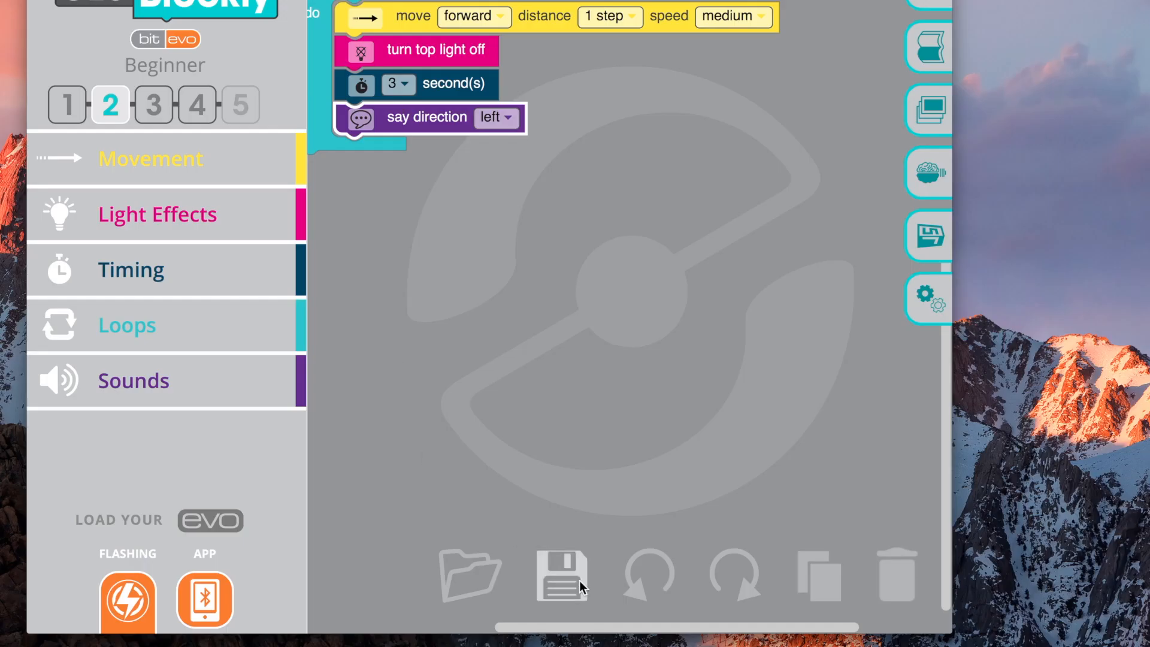
Save the program as ozoBlocklyProgram and bring up the Flashing load instructions for Evo
{"action": "left_click", "coordinate": [556, 581]}
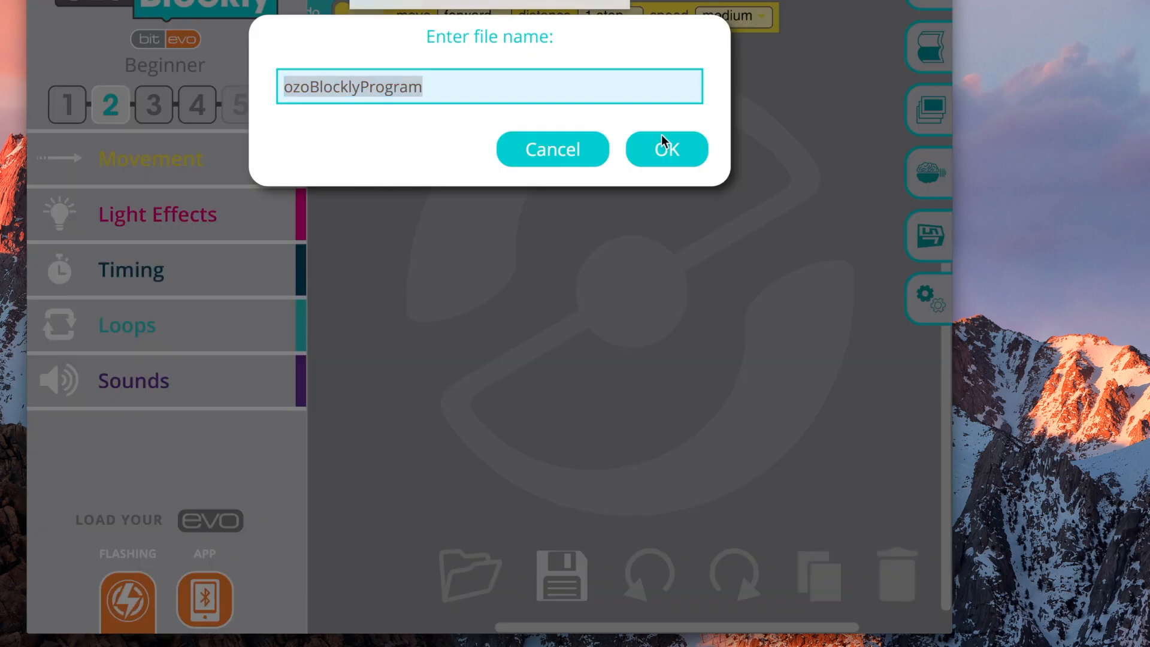
{"action": "left_click", "coordinate": [667, 148]}
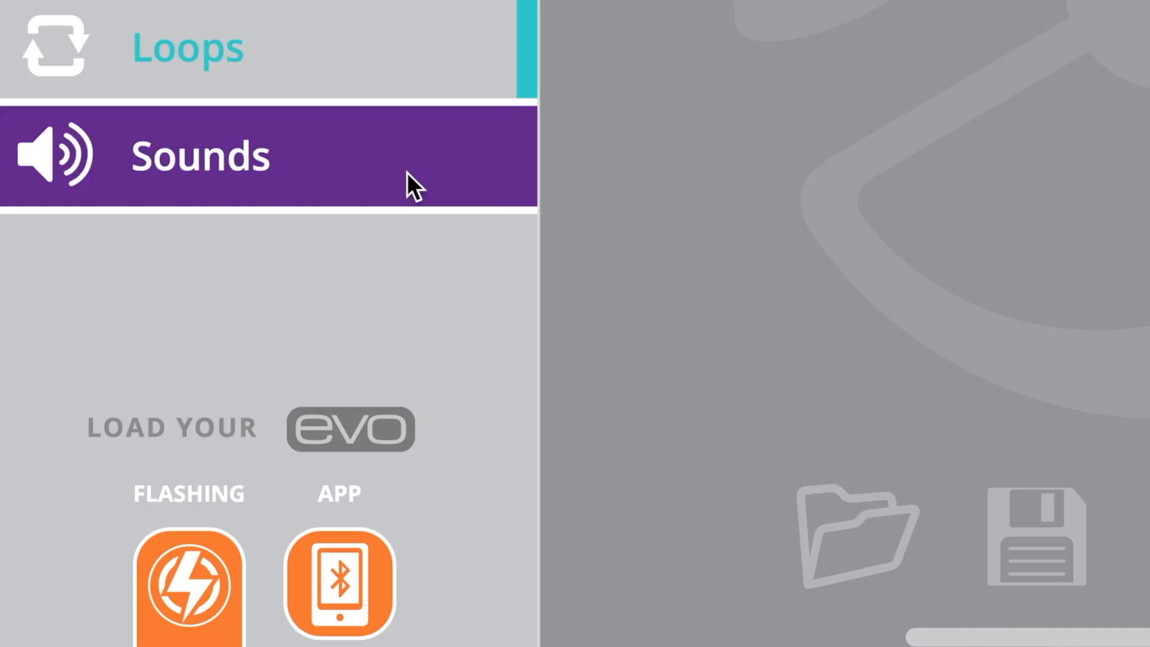
{"action": "left_click", "coordinate": [188, 582]}
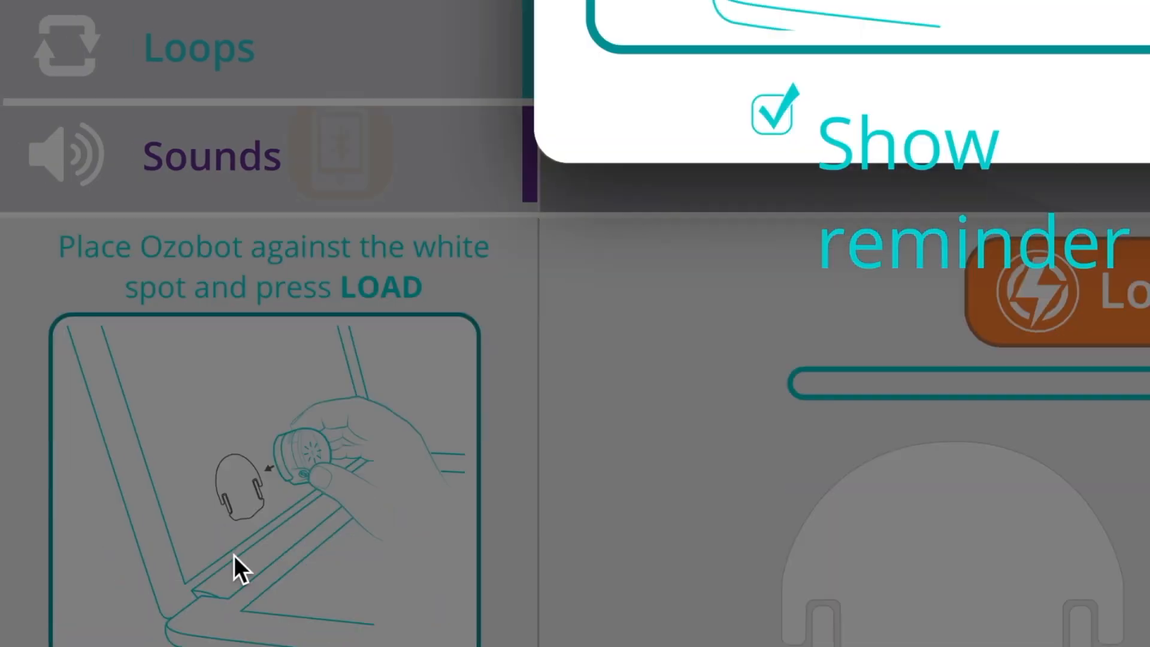